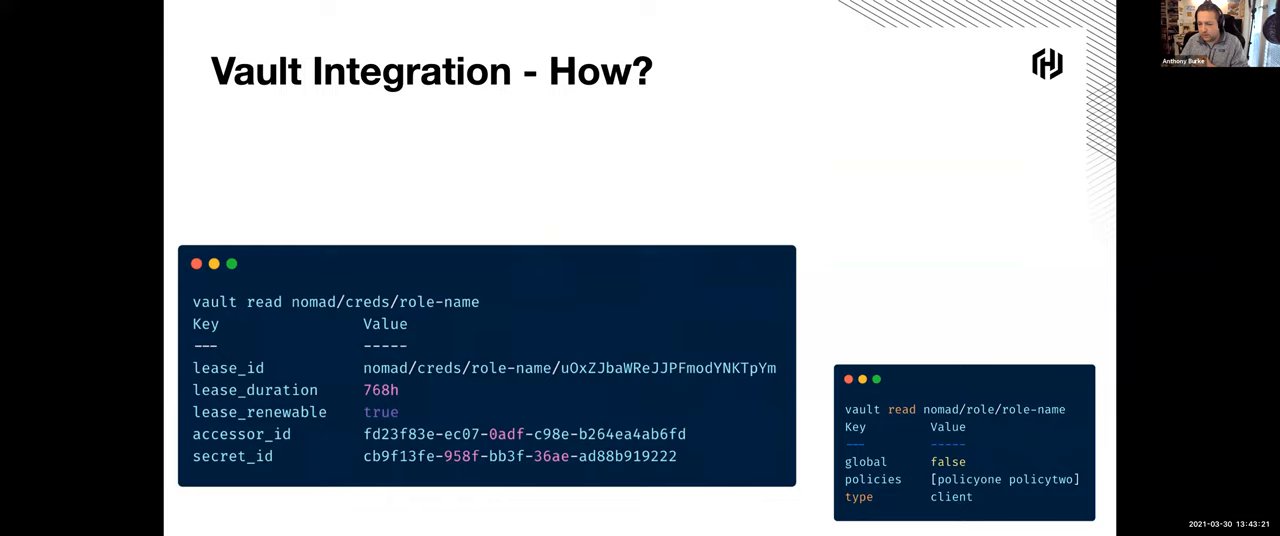
mouse_move(984, 214)
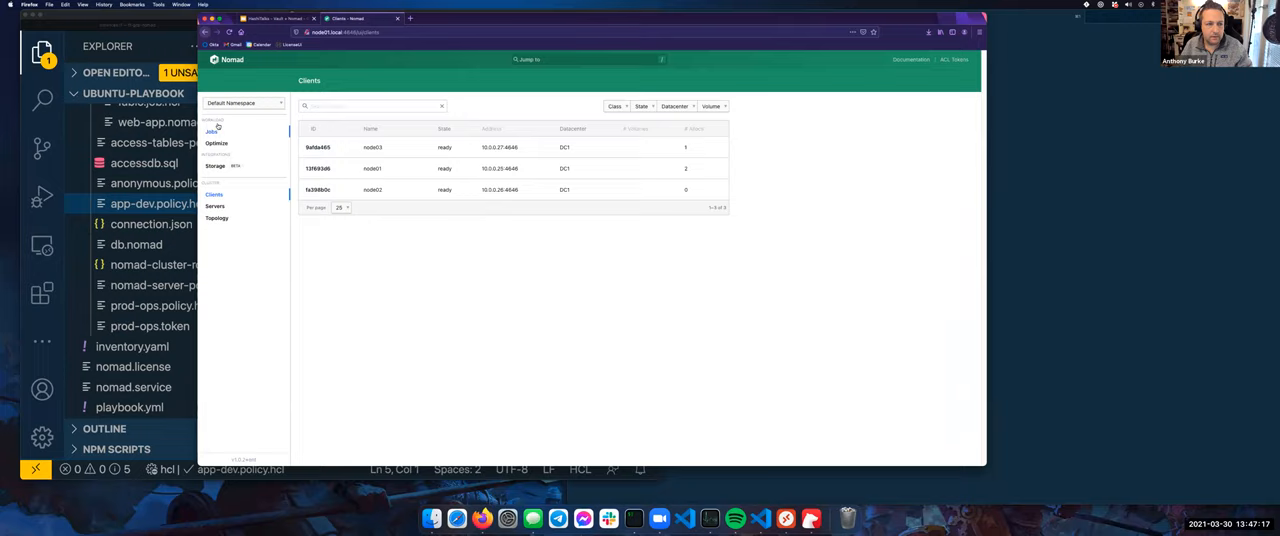
- Show the Nomad jobs list with its three running service jobs
click(212, 132)
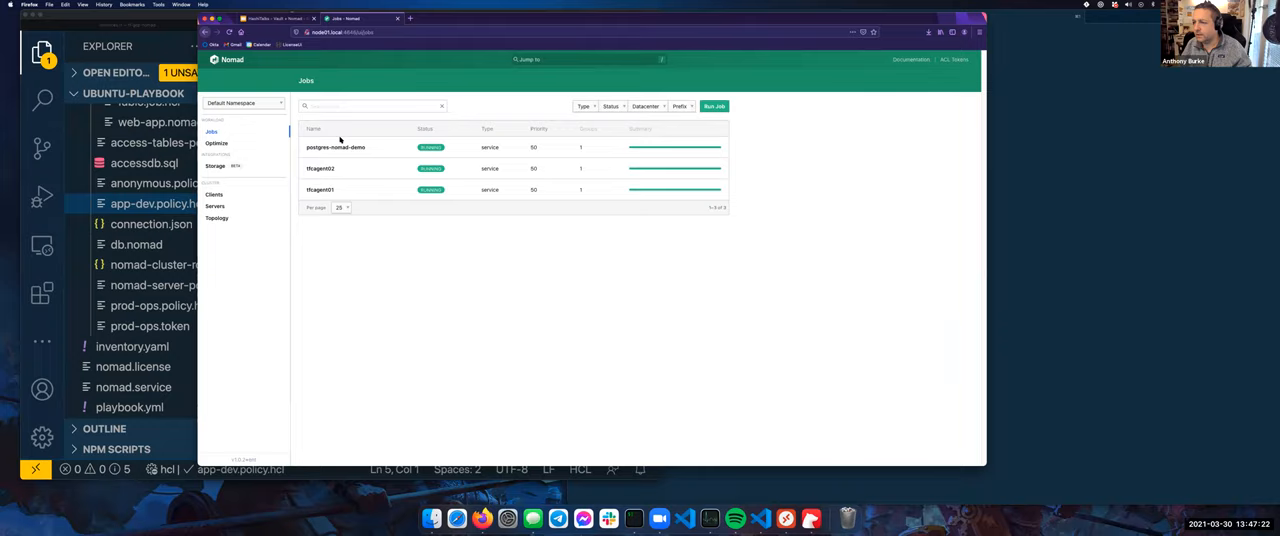
mouse_move(544, 438)
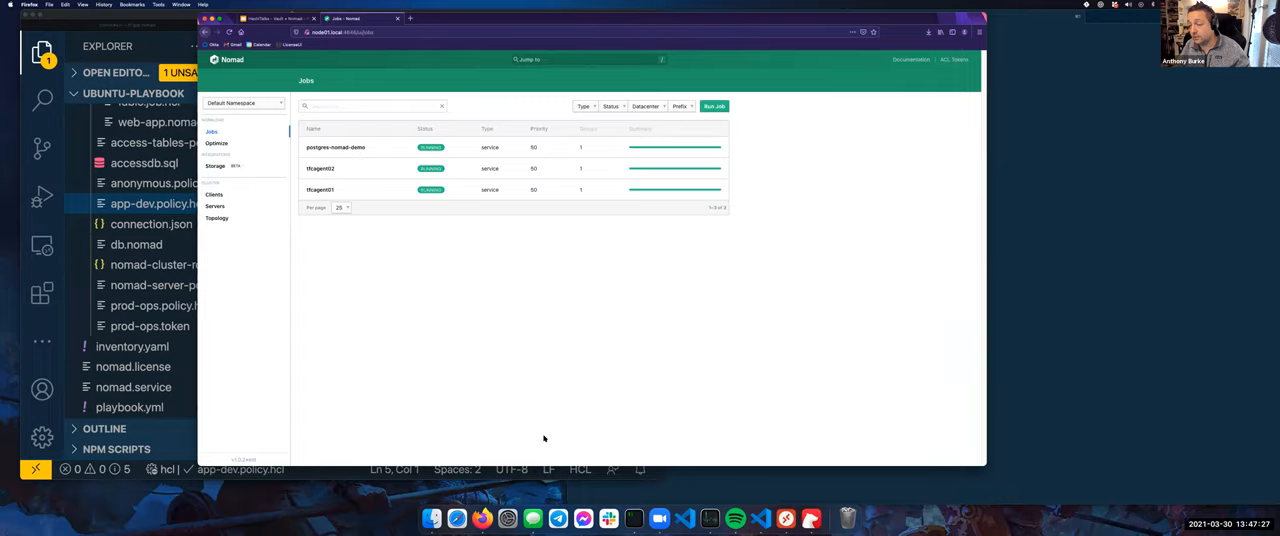
mouse_move(472, 352)
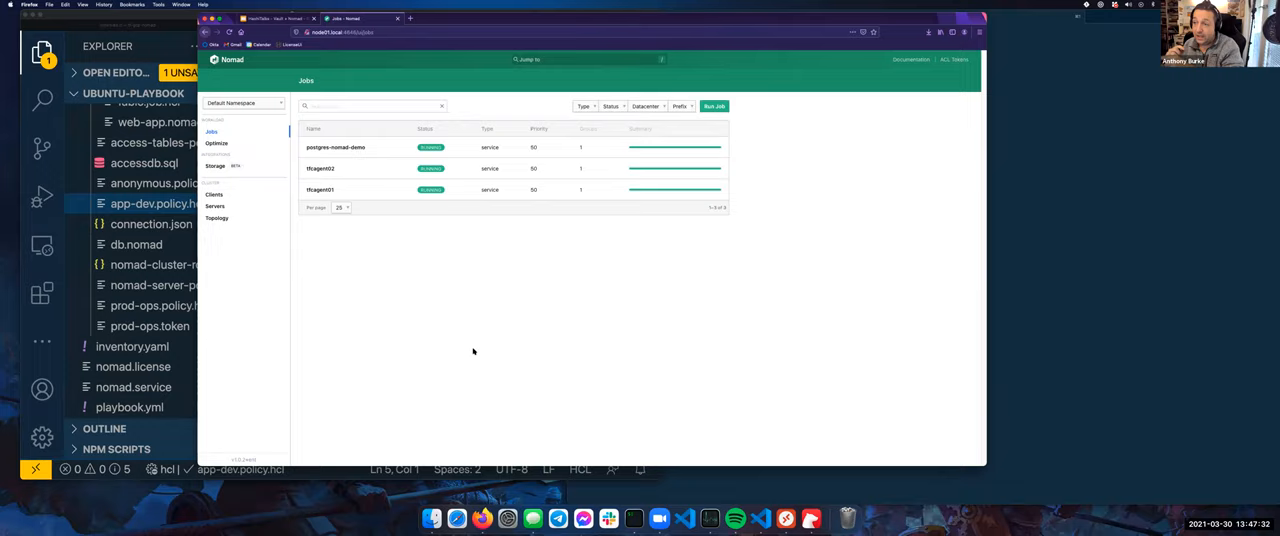
mouse_move(528, 312)
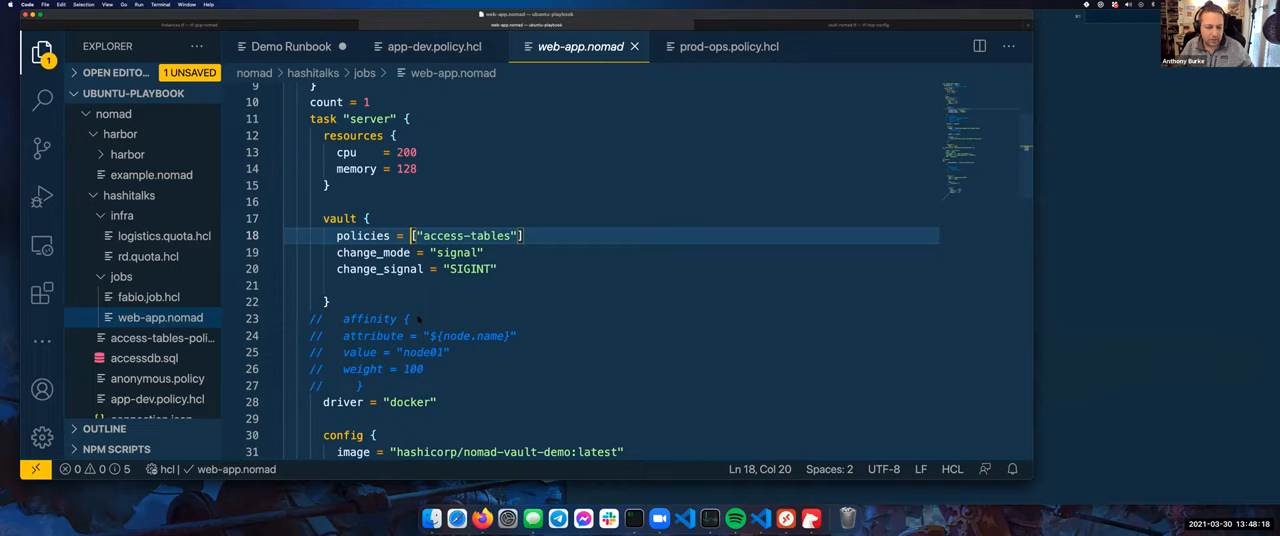
- Inspect the prod-ops ACL policy and create a Nomad ACL token bound to it
scroll(down, 3)
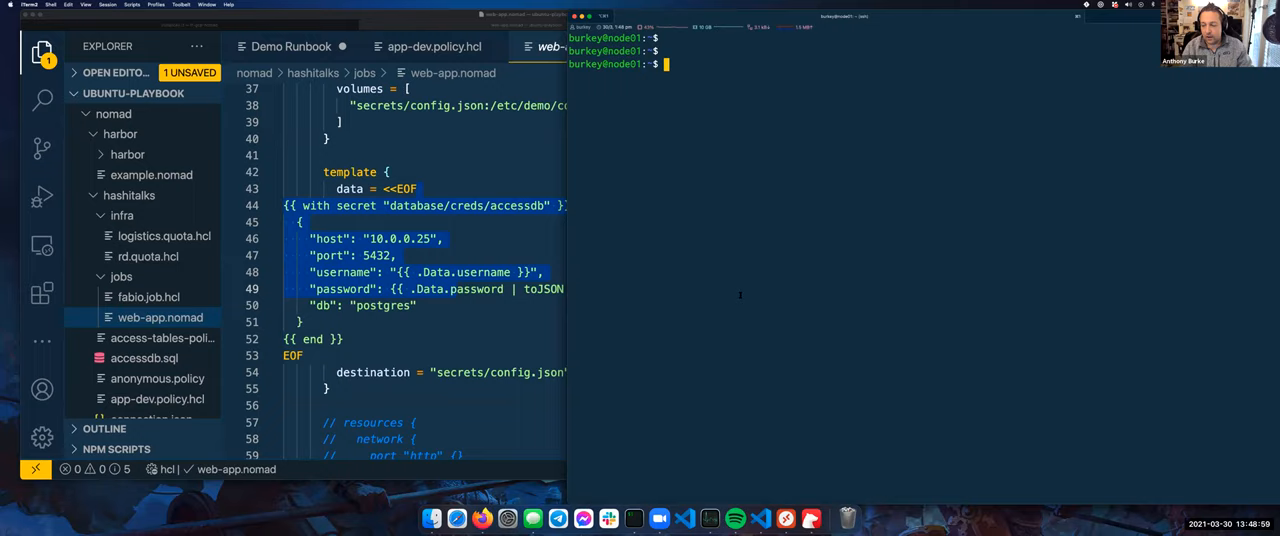
text(nomad acl policy info prod-ops)
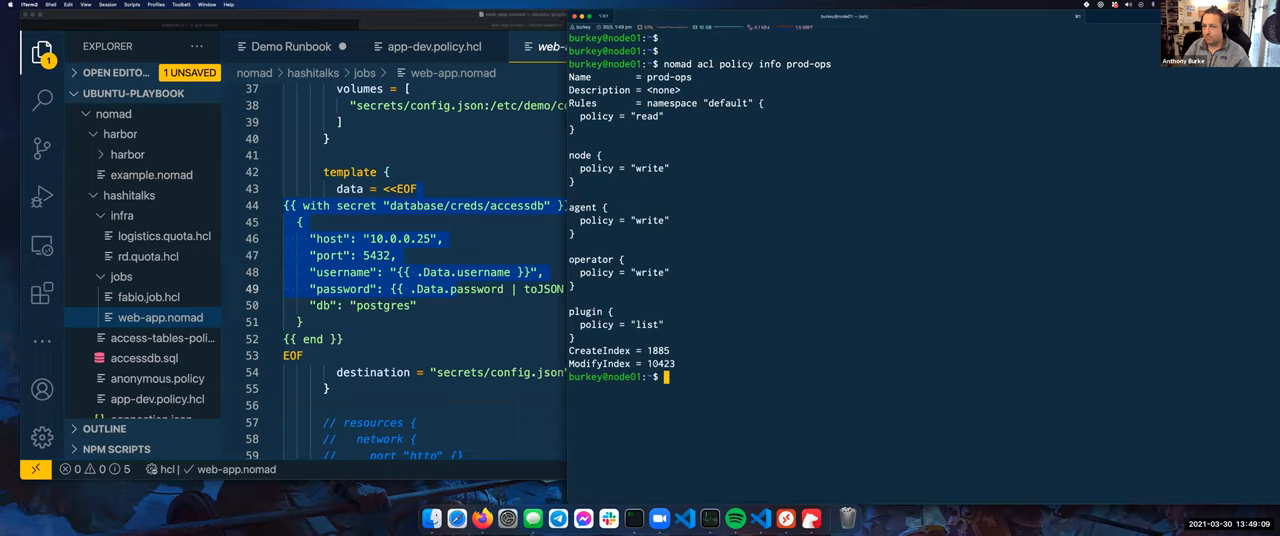
text(nomad acl token -name="burkey-snap)
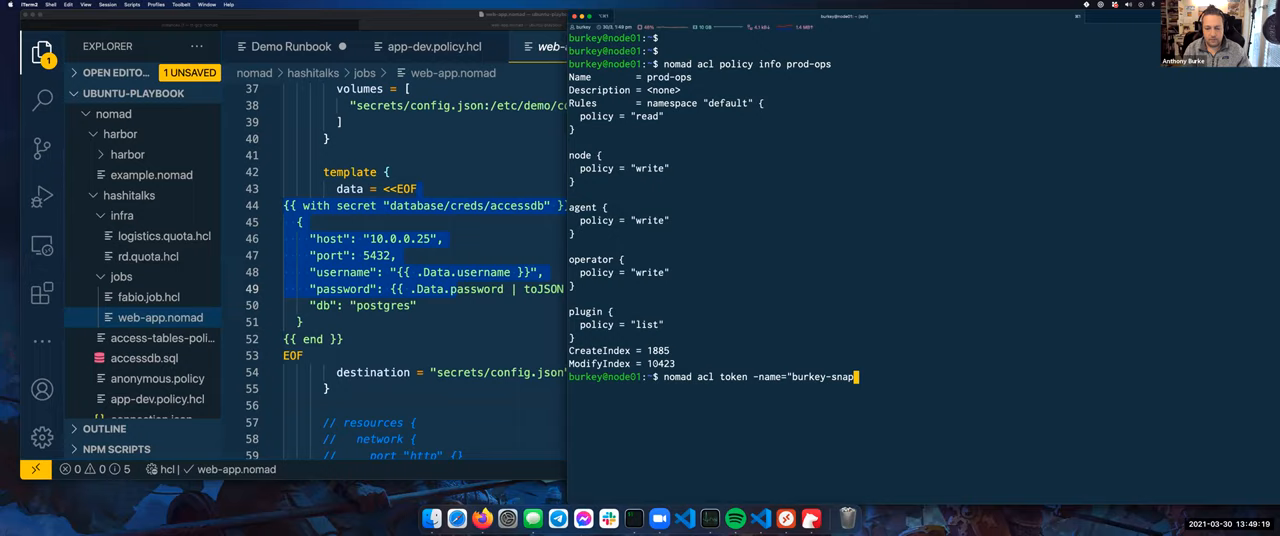
text(-policy=prod-ops)
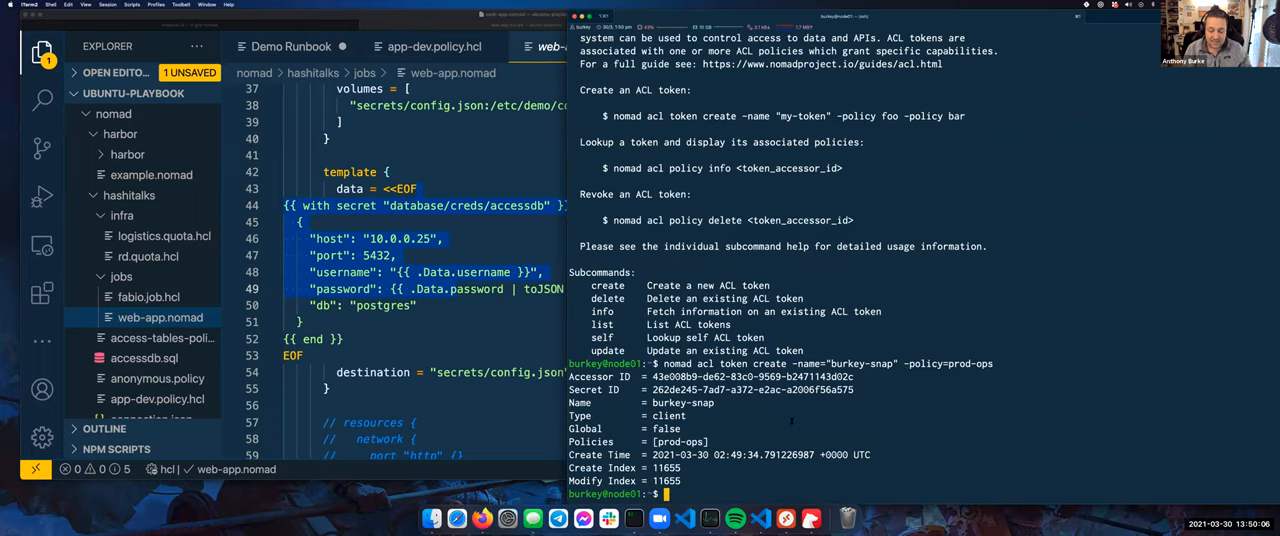
- Read a Nomad token from Vault's nomad/creds role and check accessor 918493c4 carries app-dev and prod-ops
text(vault read nomad/creds/role-name)
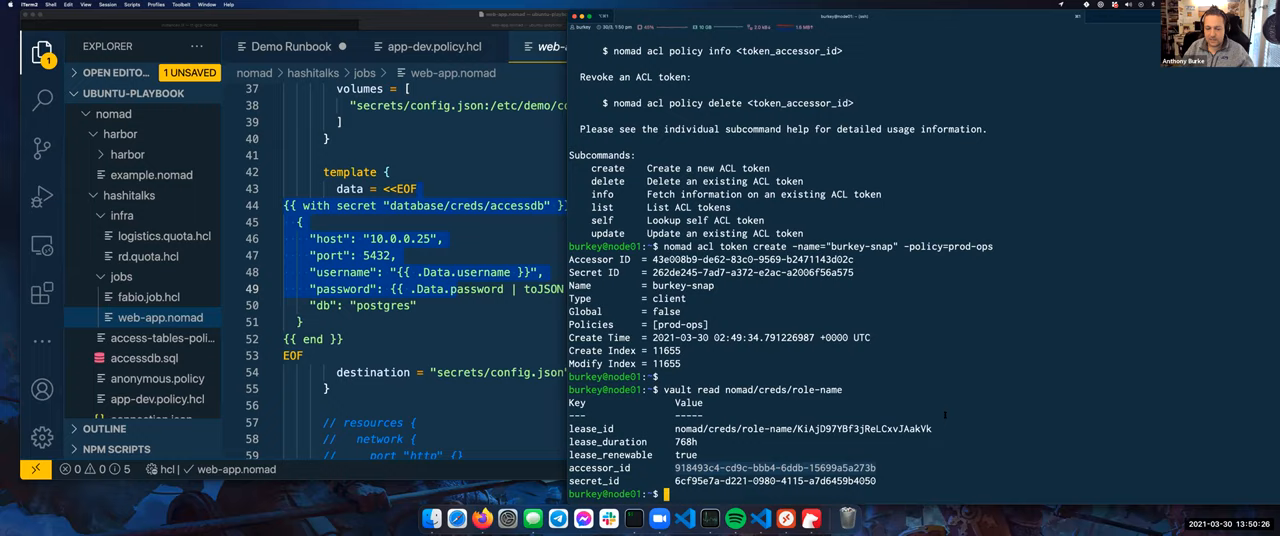
text(nom)
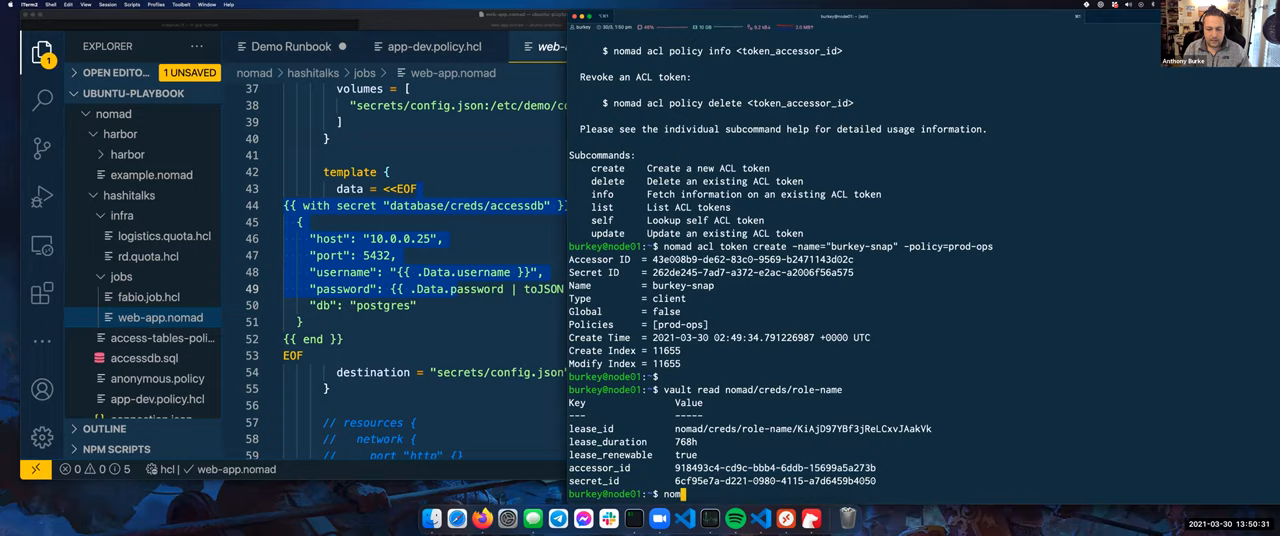
text(omad acl token info 918493c4-cd9c-bbb4-6ddb-15699a5a273b)
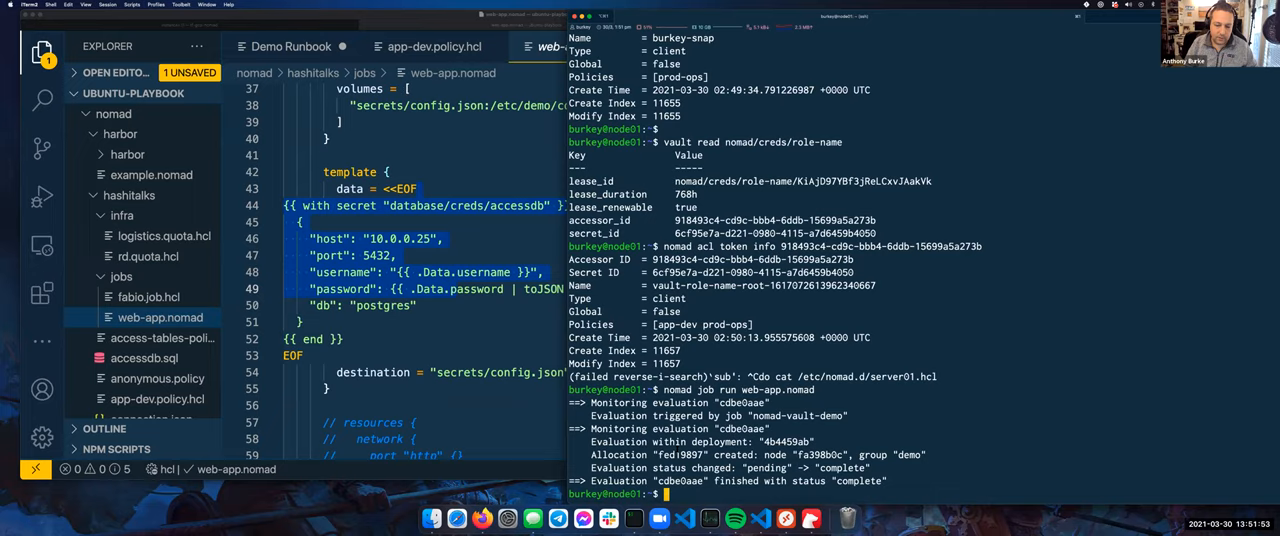
- Check the web-app job's allocation with nomad alloc status
text(nomad alloc status)
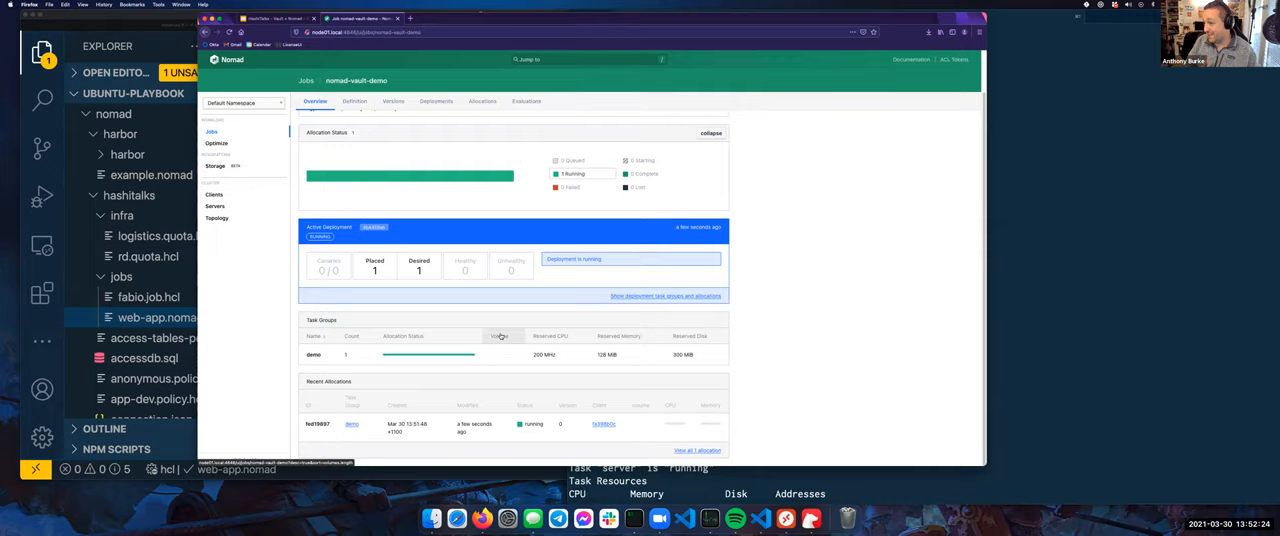
- Open the running allocation's host address to show the app's Welcome page of names
click(308, 422)
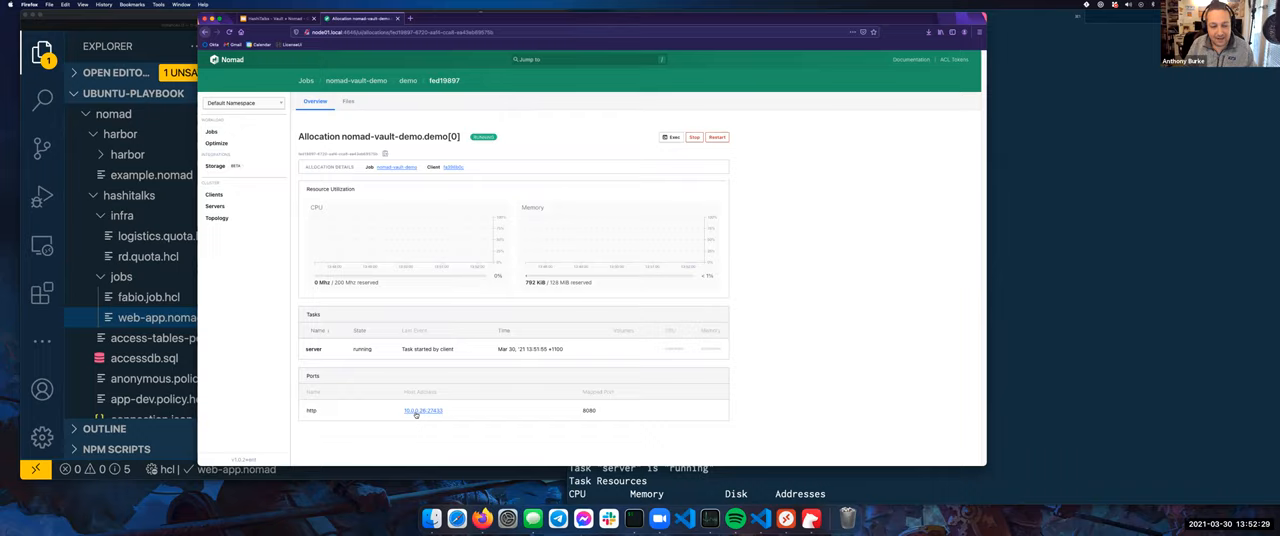
click(418, 410)
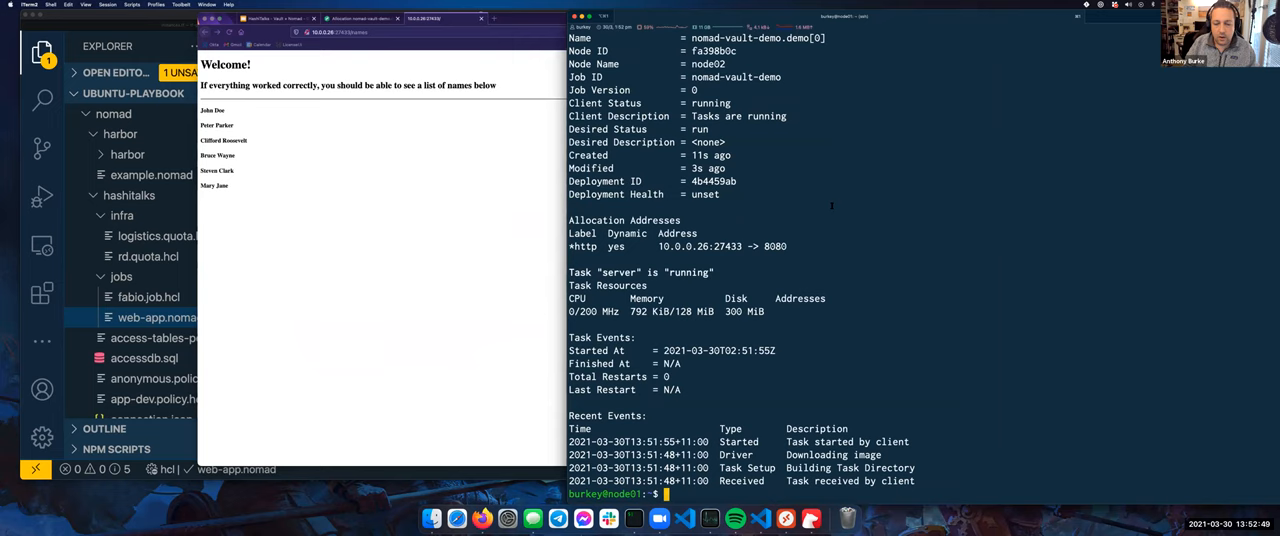
- Exec a /bin/sh shell into the web-app container's server task and enter /secrets
text(nomad alloc e)
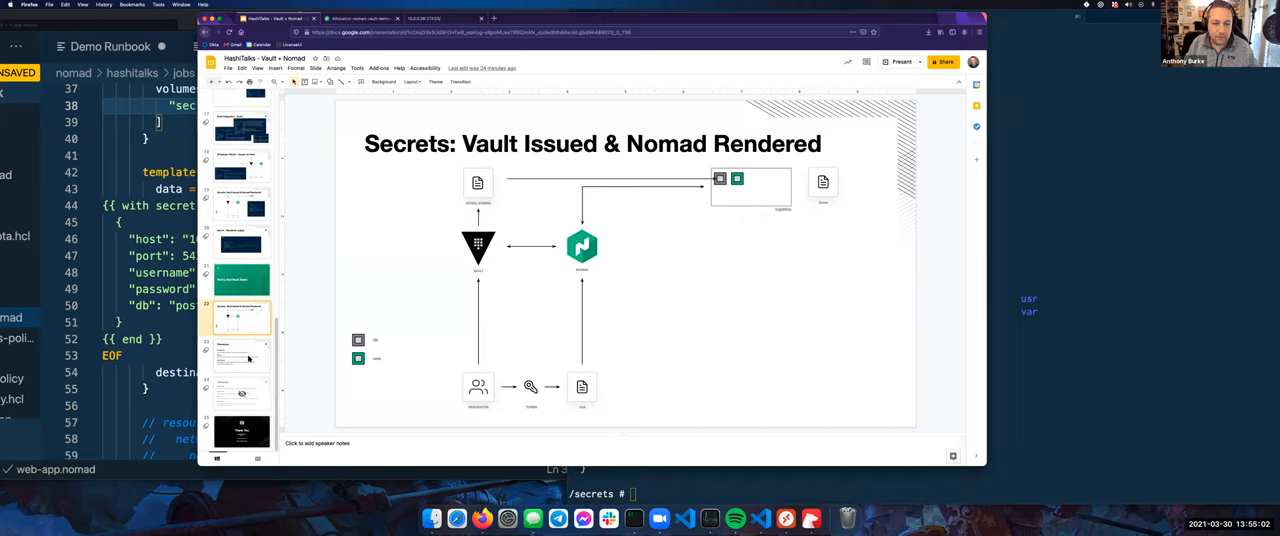
- Show the Takeaways slide on Boundaries, Policy and Self Service
click(240, 356)
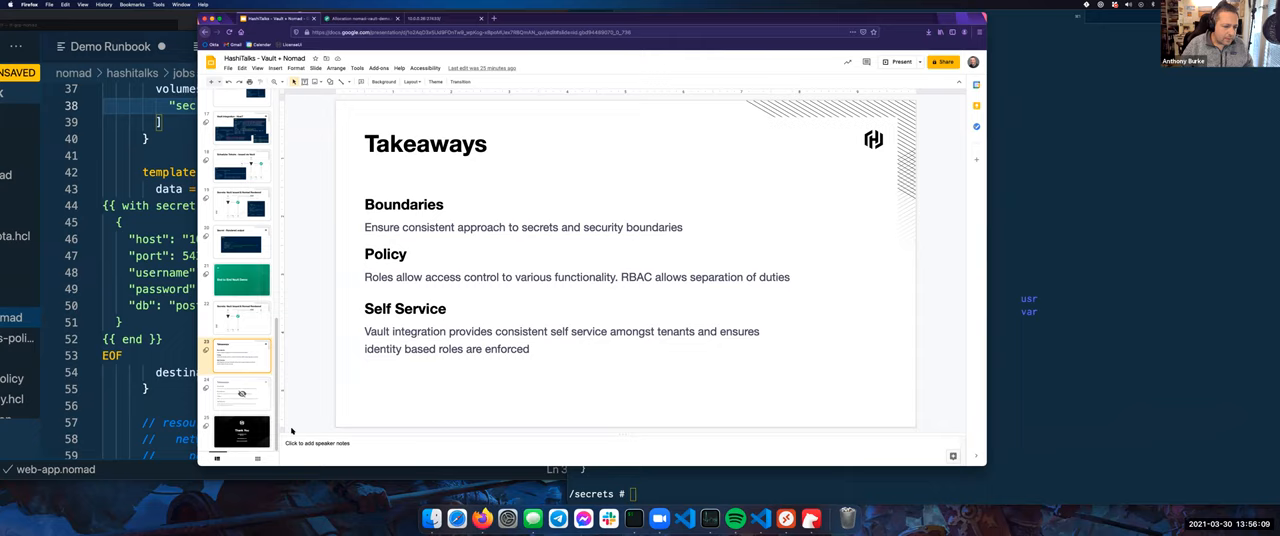
- End on the closing Thank You slide with HashiCorp learning links
click(240, 428)
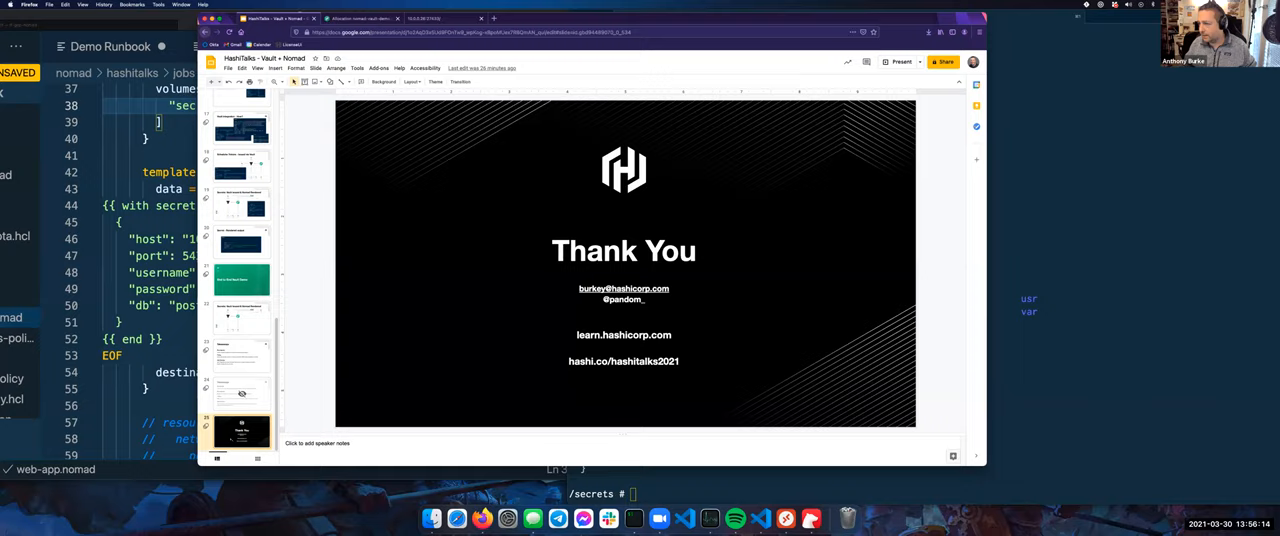